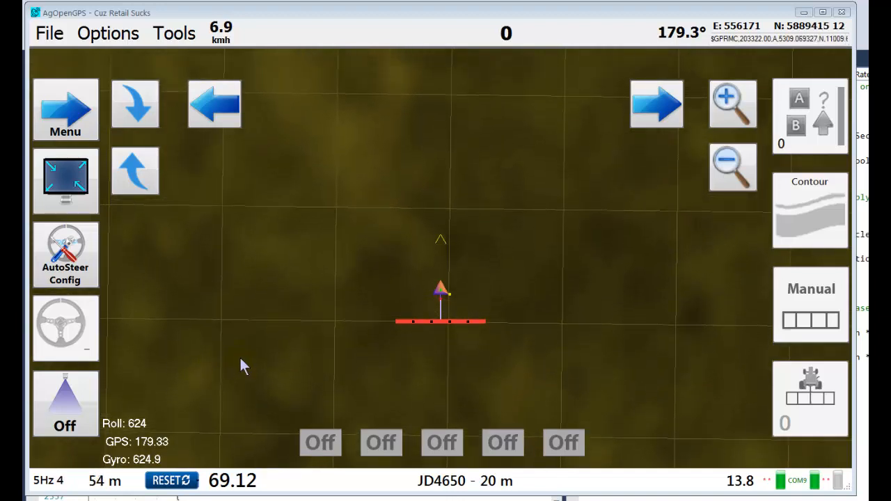
Dismiss the 'Field not Open' message and resume the previous field 'rate Nov02'
{"action": "left_click", "coordinate": [65, 400]}
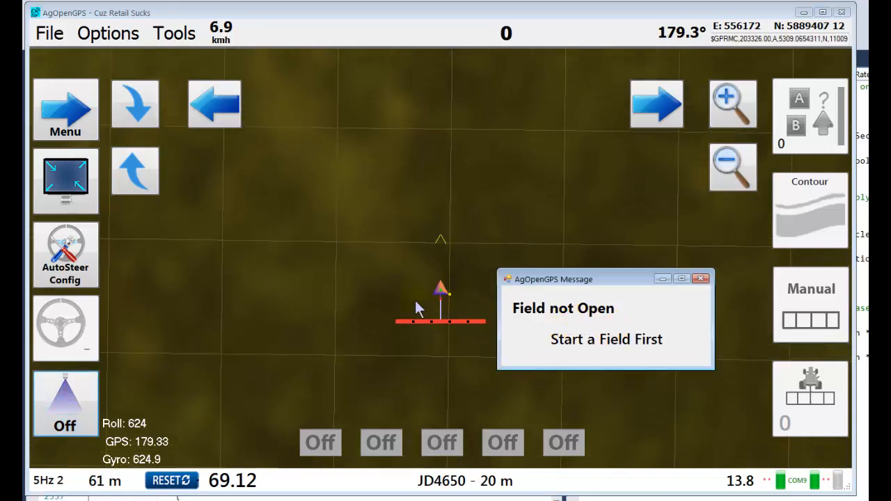
{"action": "left_click", "coordinate": [65, 108]}
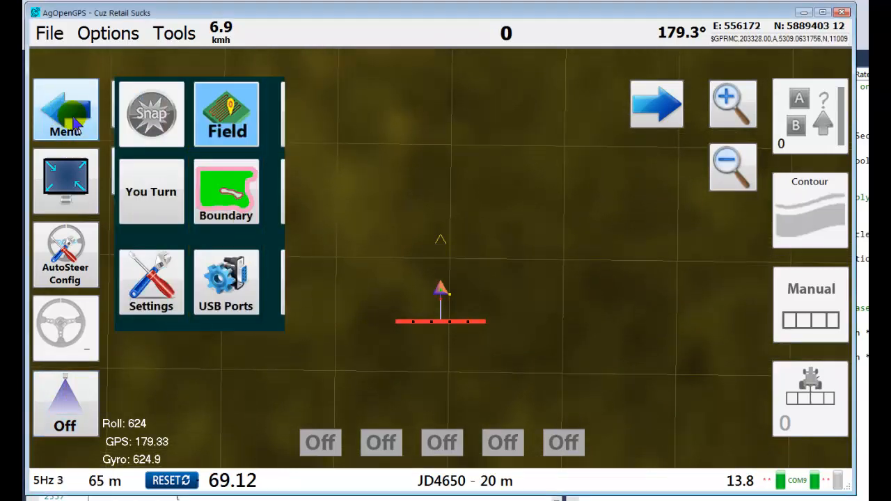
{"action": "left_click", "coordinate": [226, 114]}
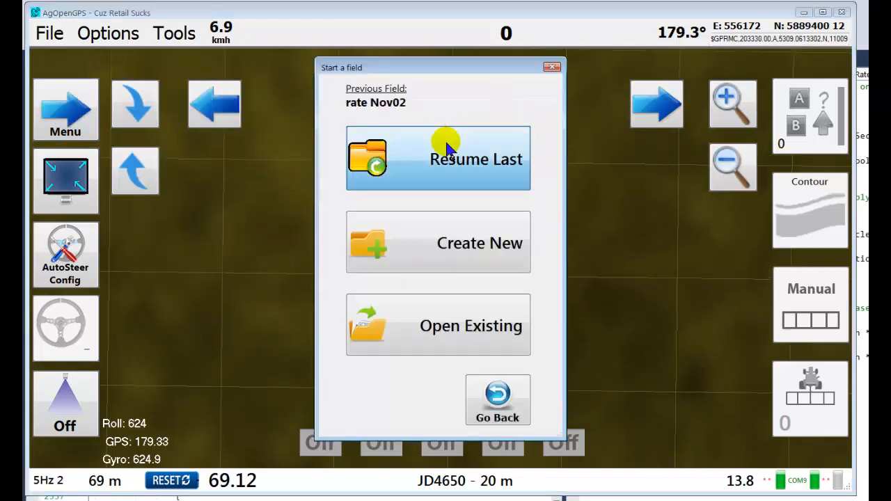
{"action": "left_click", "coordinate": [437, 159]}
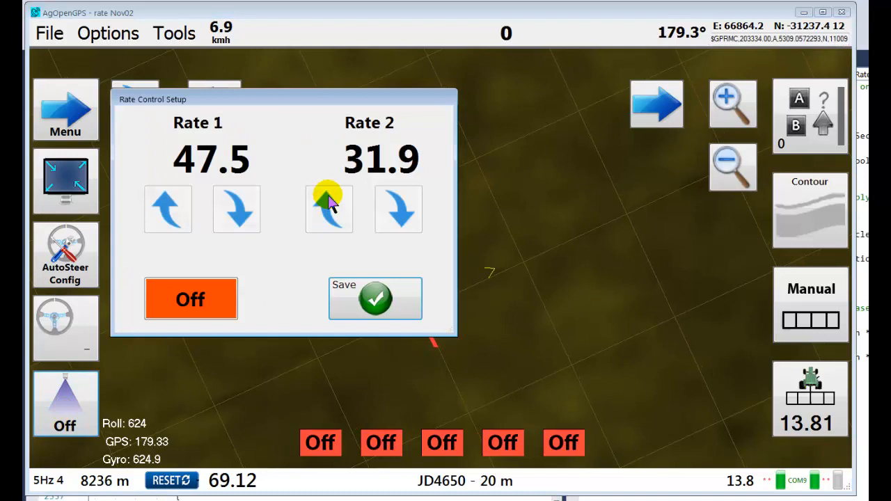
Set Rate 1 to 47.0 and Rate 2 to 31.9, turn rate control on, and save
{"action": "left_click", "coordinate": [190, 299]}
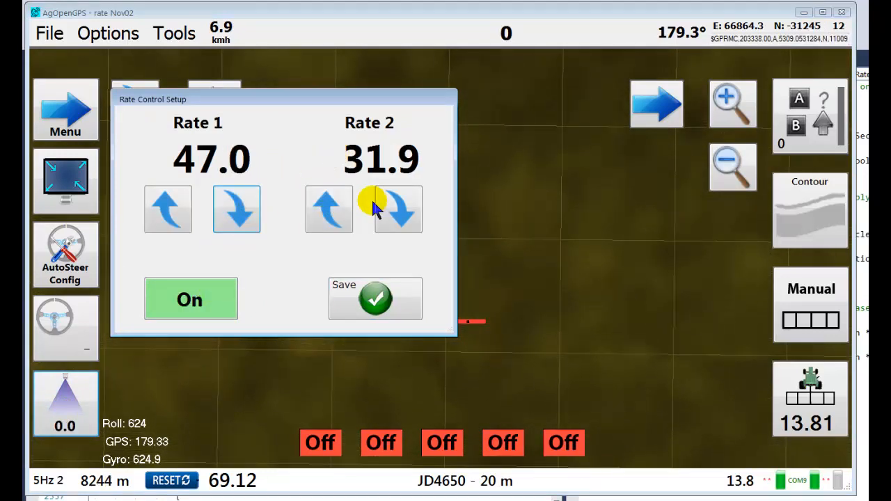
{"action": "left_click", "coordinate": [329, 209]}
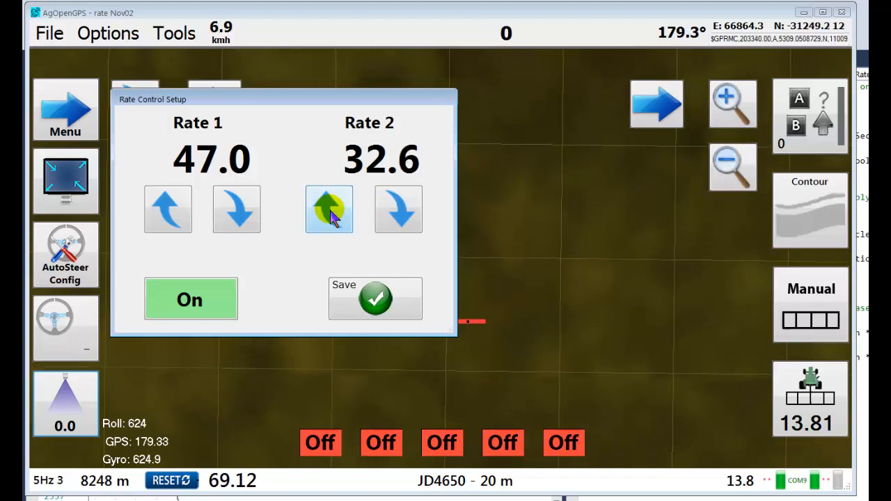
{"action": "left_click", "coordinate": [398, 209]}
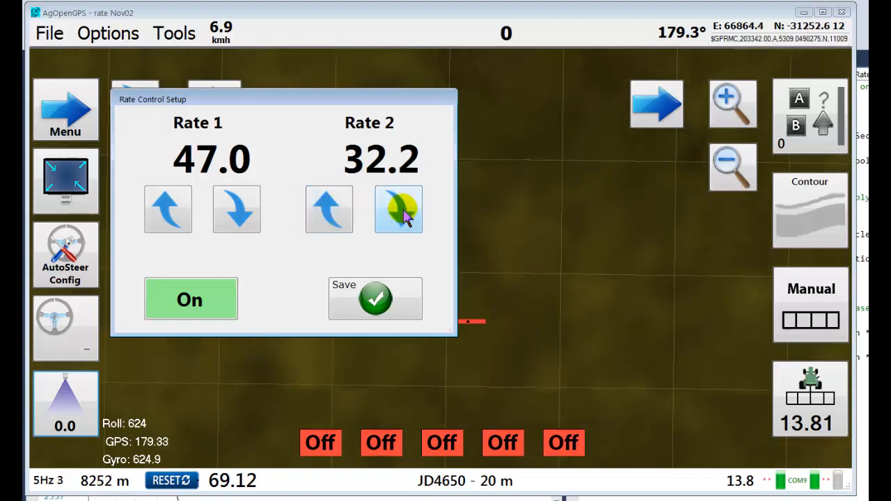
{"action": "left_click", "coordinate": [398, 209]}
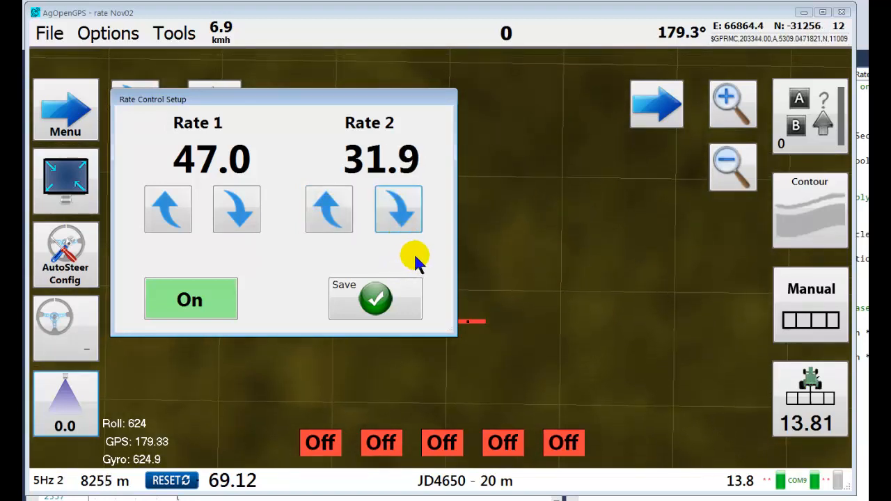
{"action": "mouse_move", "coordinate": [396, 259]}
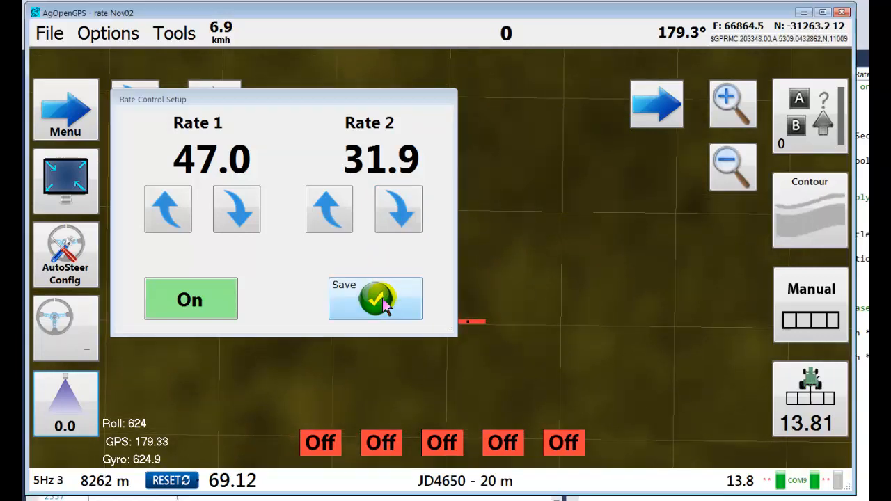
{"action": "left_click", "coordinate": [376, 299]}
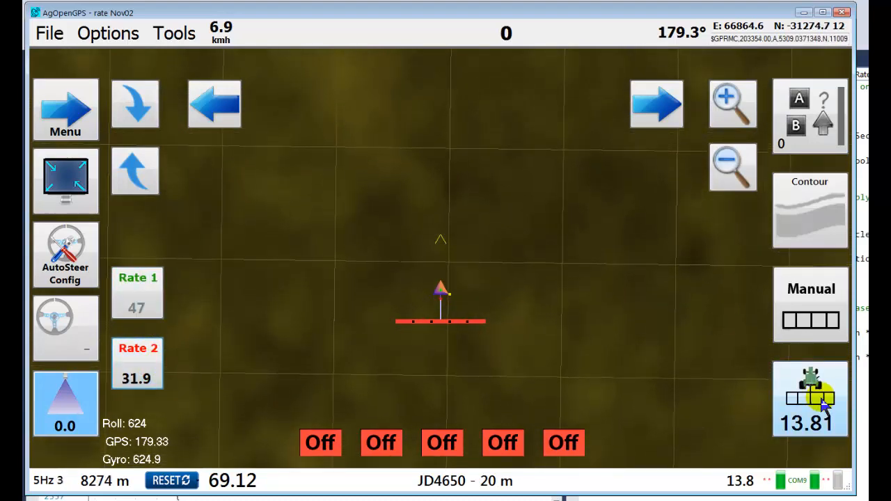
Put all sections on Auto, turn section 1 off and force section 3 on
{"action": "left_click", "coordinate": [809, 399]}
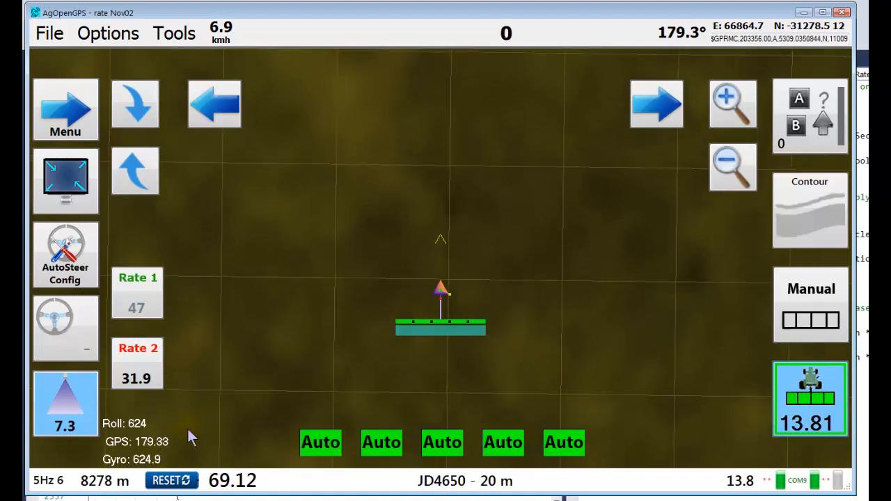
{"action": "mouse_move", "coordinate": [337, 409]}
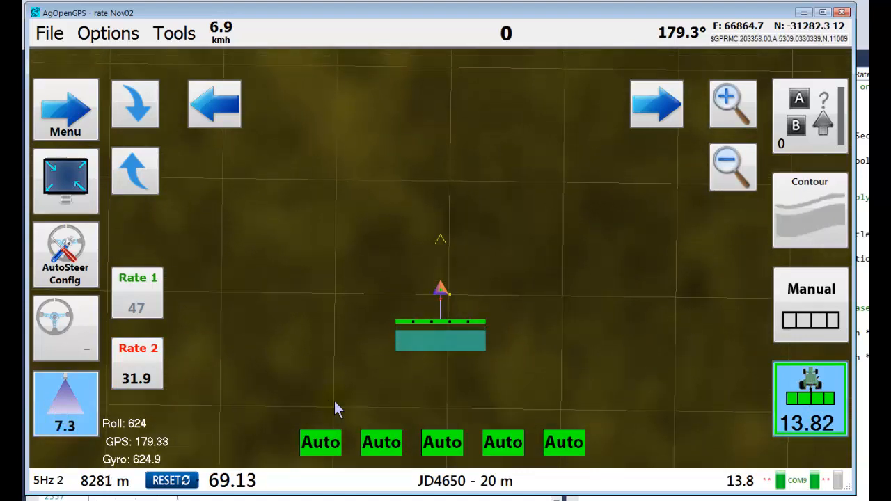
{"action": "left_click", "coordinate": [320, 443]}
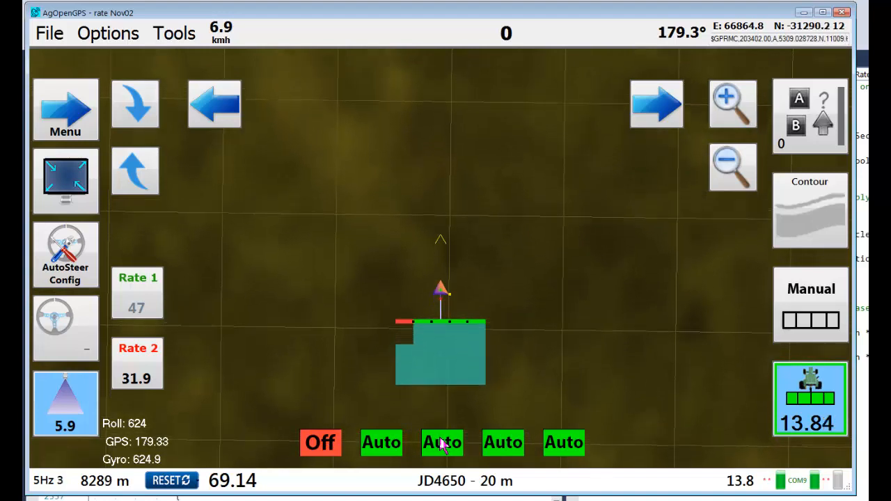
{"action": "left_click", "coordinate": [441, 442]}
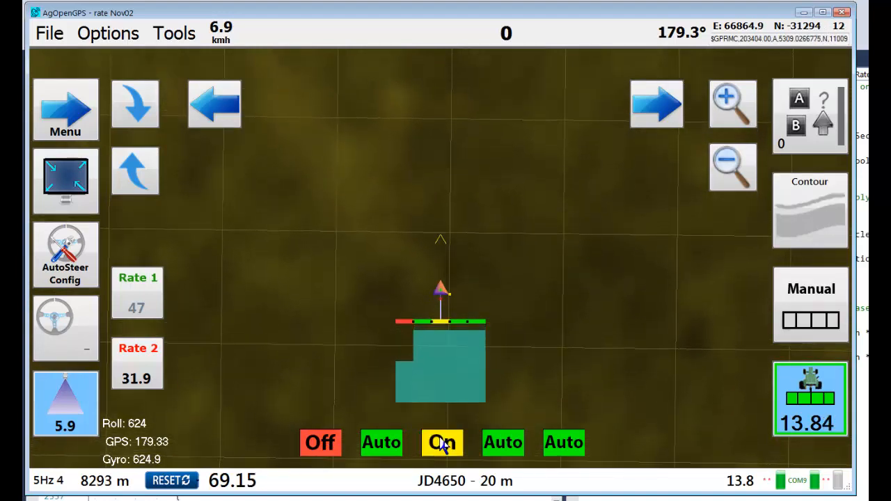
{"action": "left_click", "coordinate": [441, 443]}
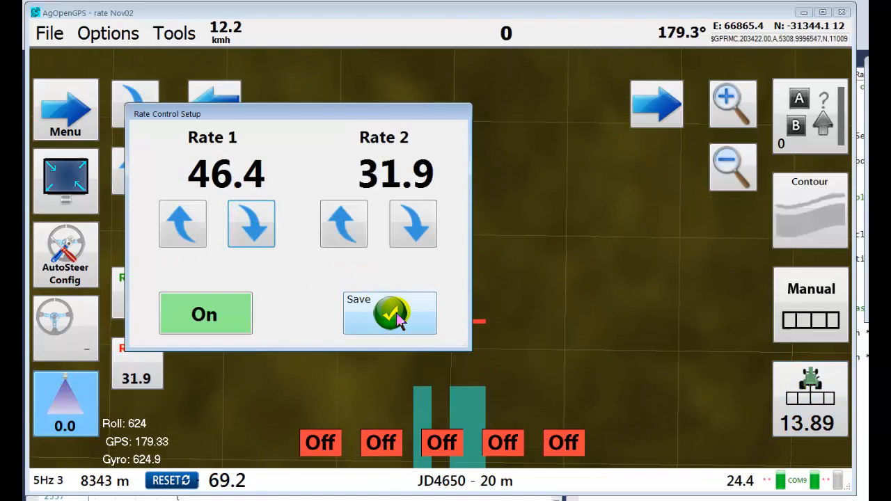
Save Rate 1 at 46.4 and switch rate control off
{"action": "left_click", "coordinate": [389, 313]}
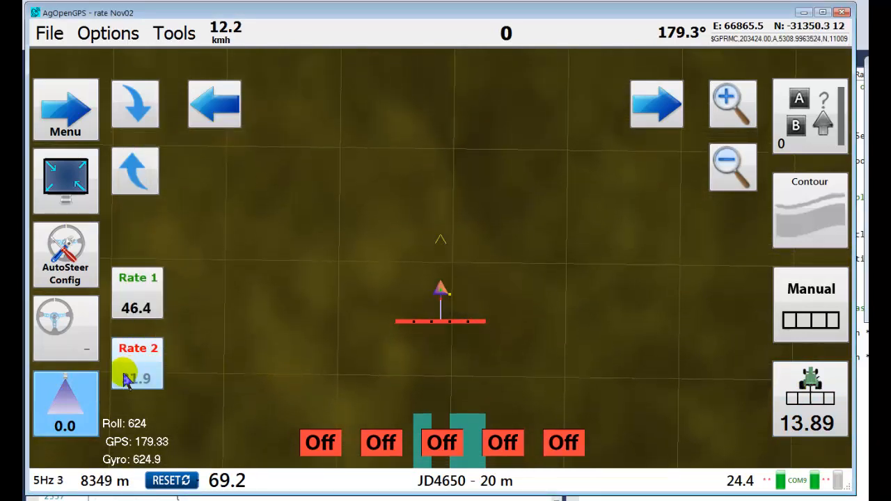
{"action": "mouse_move", "coordinate": [66, 431]}
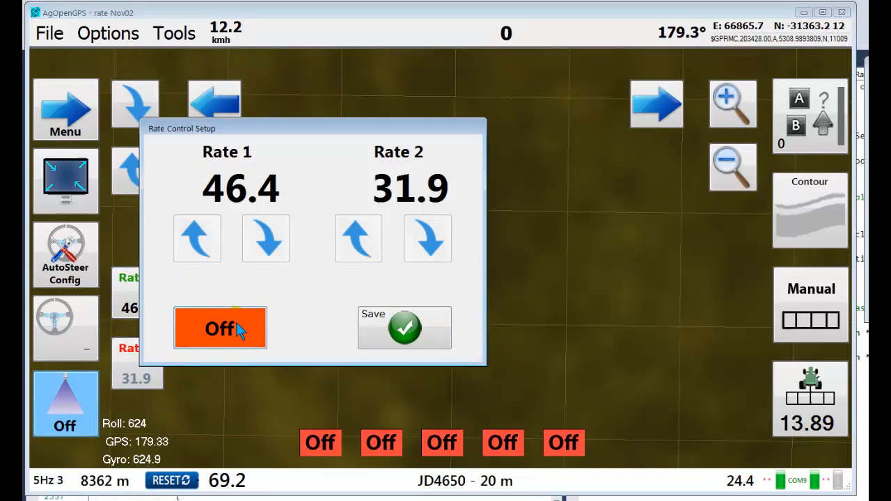
{"action": "left_click", "coordinate": [404, 327]}
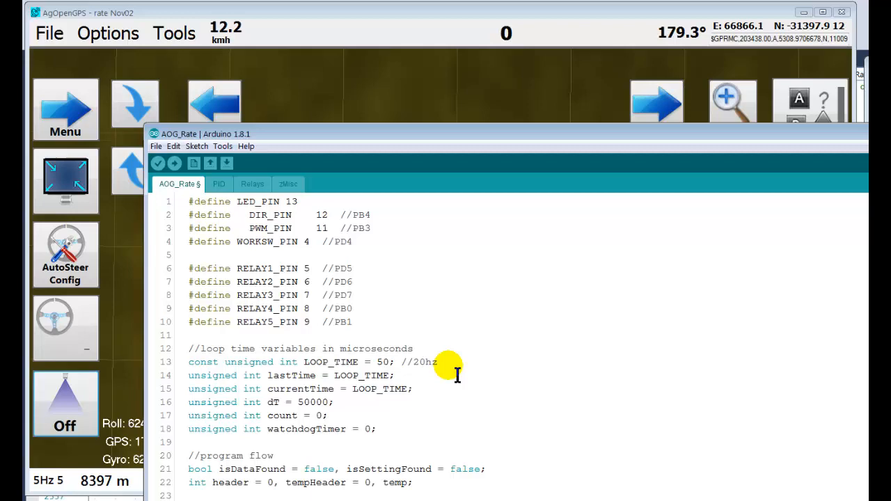
{"action": "scroll", "scroll_direction": "down", "scroll_amount": 3}
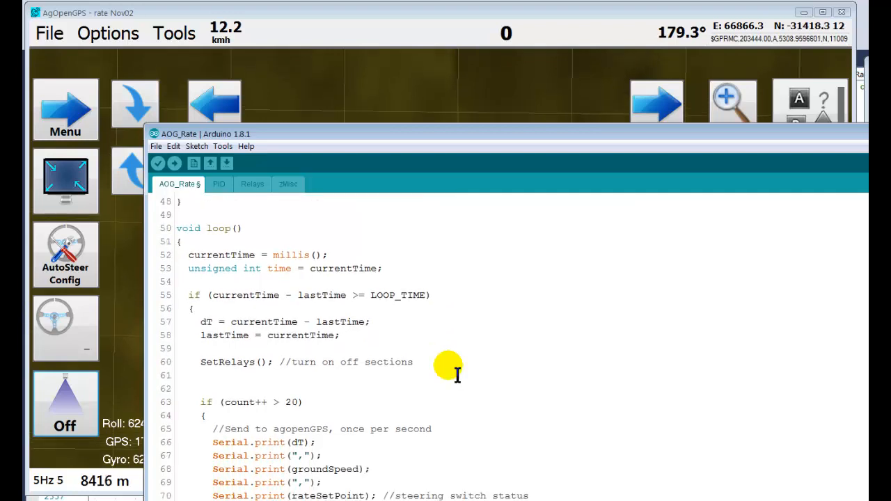
{"action": "scroll", "scroll_direction": "down", "scroll_amount": 3}
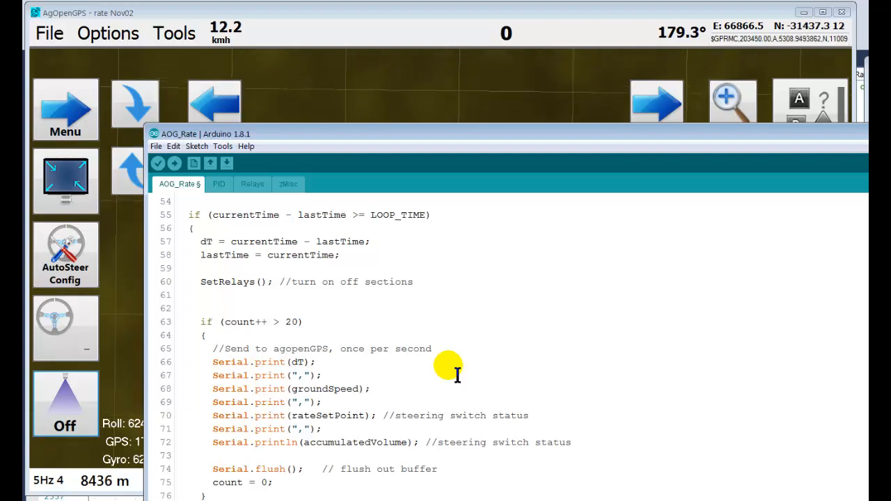
{"action": "scroll", "scroll_direction": "down", "scroll_amount": 3}
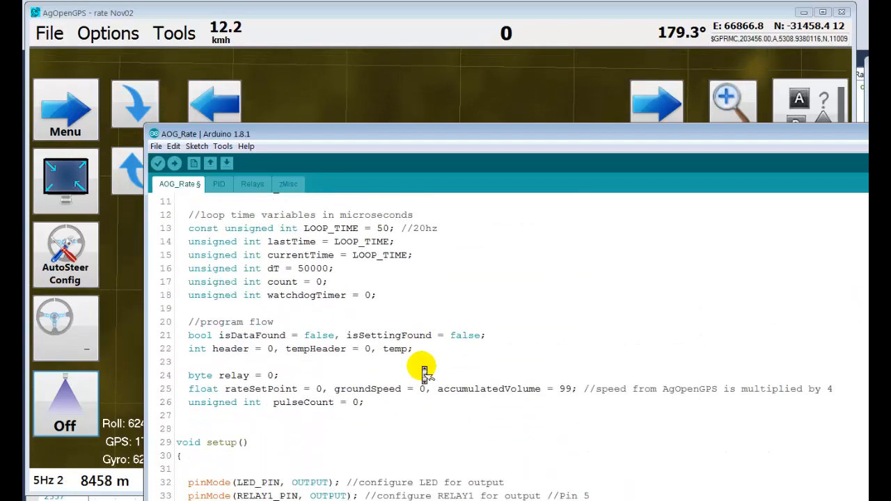
{"action": "scroll", "scroll_direction": "down", "scroll_amount": 3}
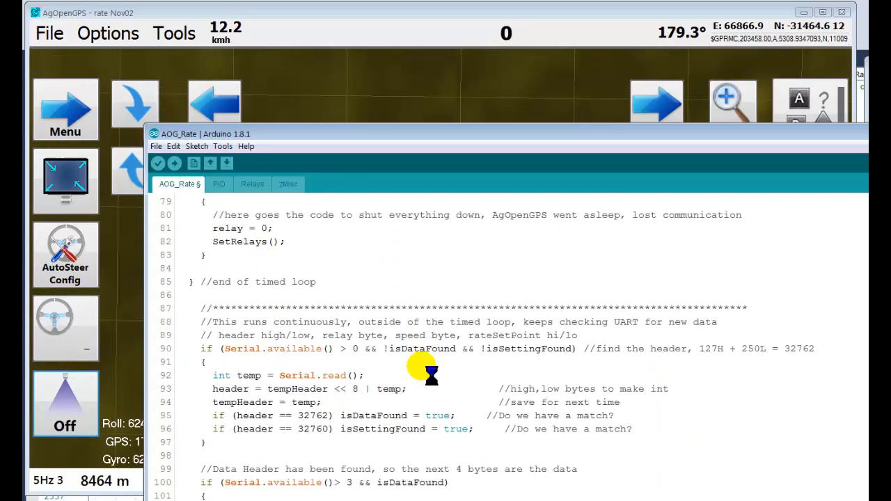
{"action": "scroll", "scroll_direction": "down", "scroll_amount": 3}
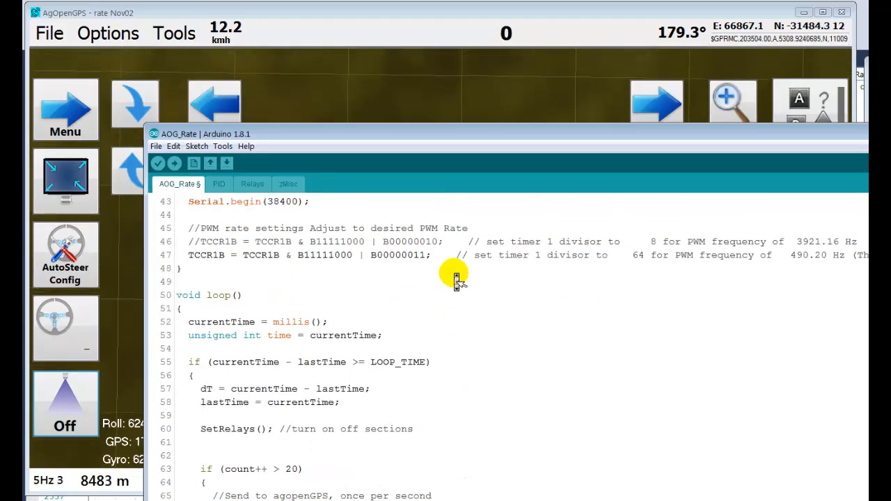
{"action": "scroll", "scroll_direction": "down", "scroll_amount": 3}
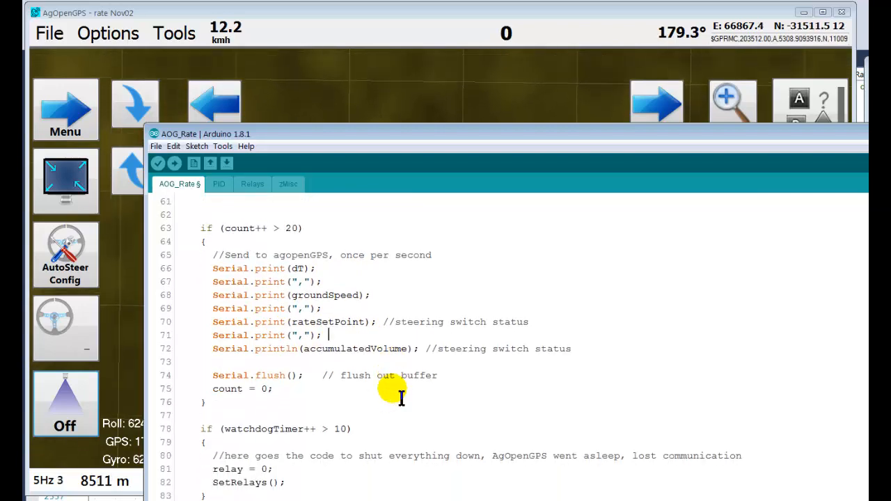
{"action": "scroll", "scroll_direction": "down", "scroll_amount": 3}
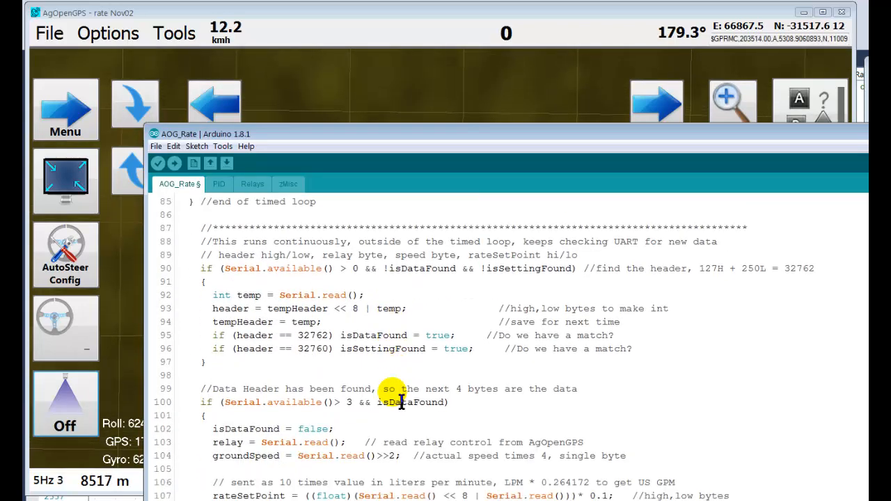
{"action": "scroll", "scroll_direction": "down", "scroll_amount": 3}
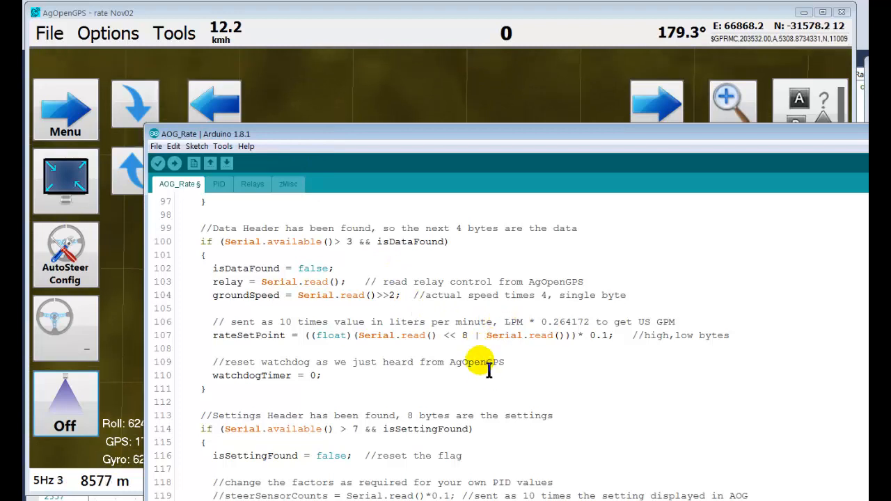
{"action": "mouse_move", "coordinate": [302, 382]}
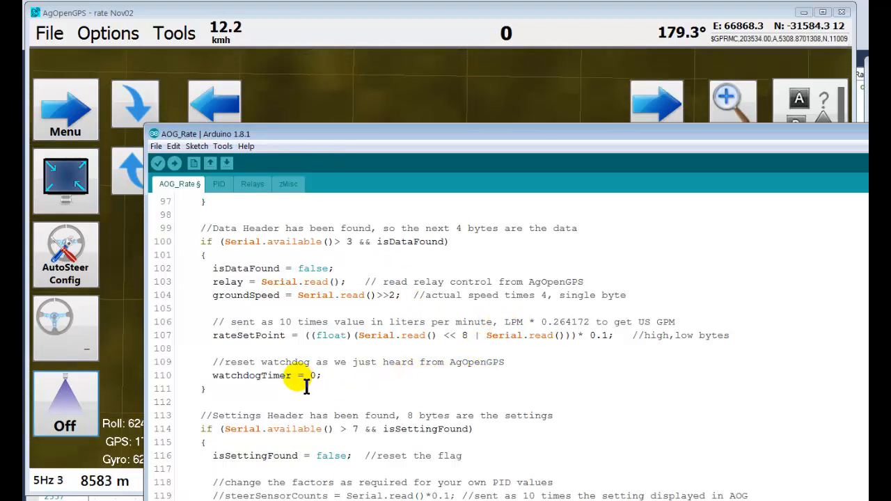
{"action": "scroll", "scroll_direction": "down", "scroll_amount": 3}
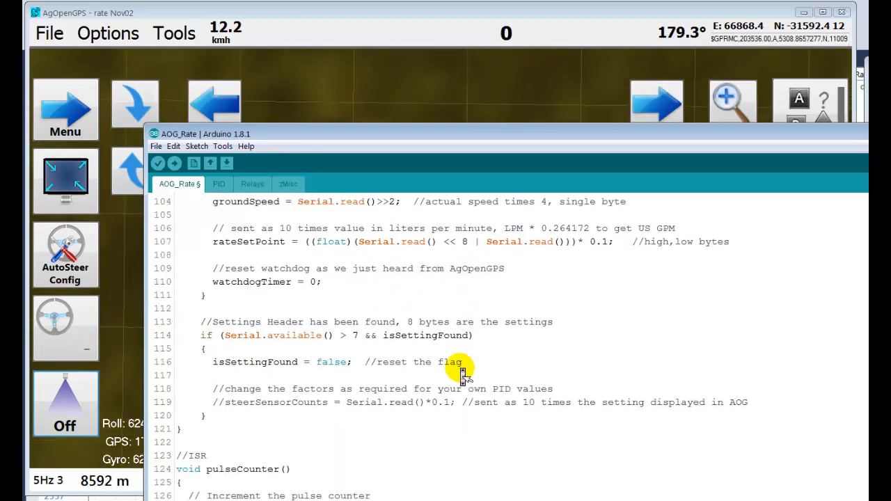
{"action": "mouse_move", "coordinate": [458, 334]}
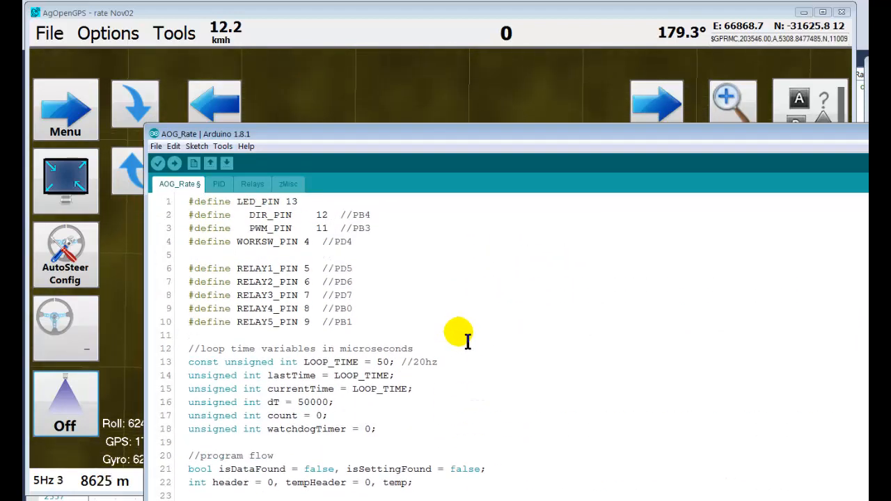
{"action": "scroll", "scroll_direction": "down", "scroll_amount": 3}
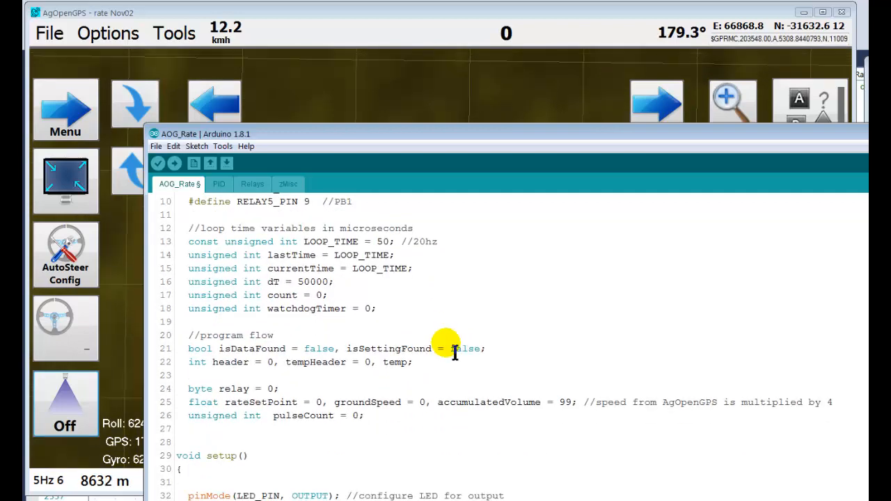
{"action": "scroll", "scroll_direction": "down", "scroll_amount": 3}
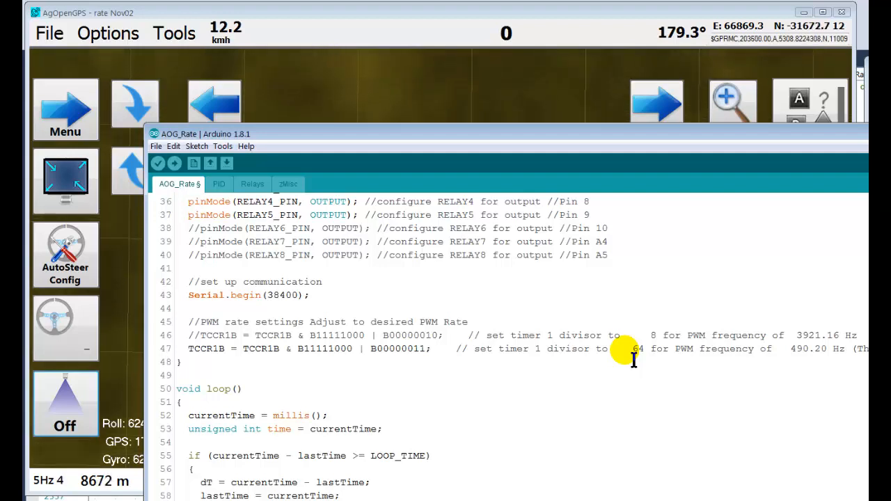
{"action": "mouse_move", "coordinate": [755, 435]}
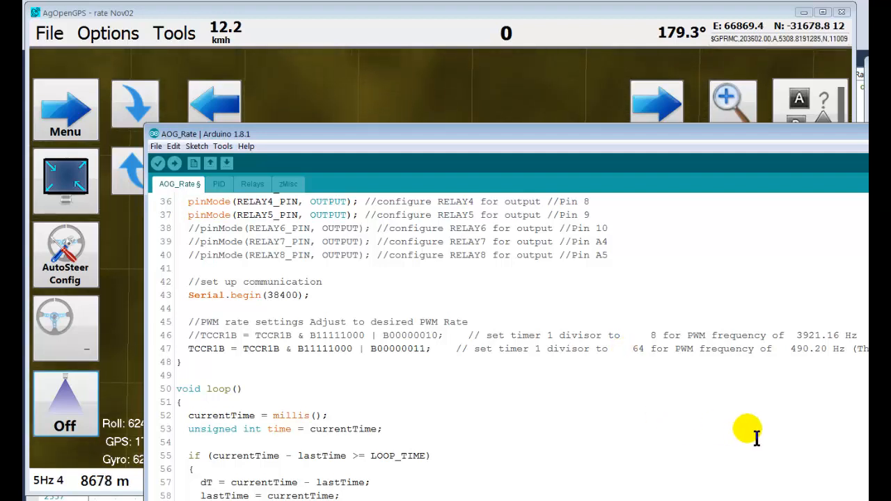